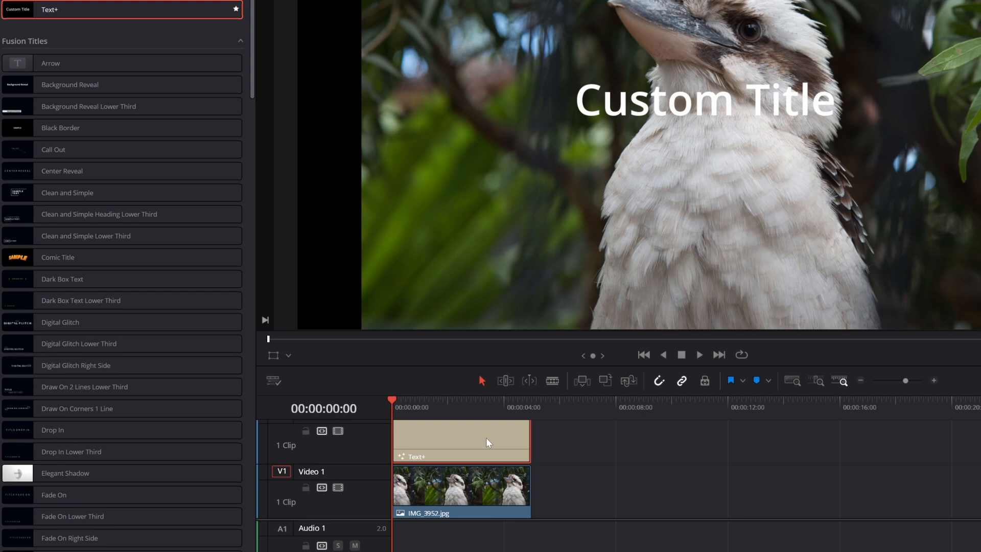
Step: Change the title text to 'g' in Wingdings 3 and colour it yellow to form an arrow
double_click(461, 440)
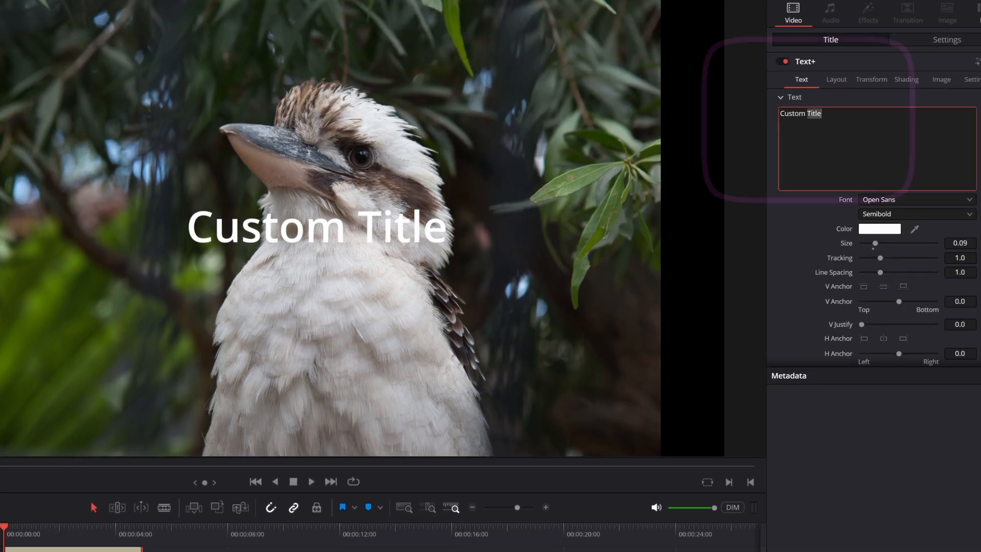
type("g")
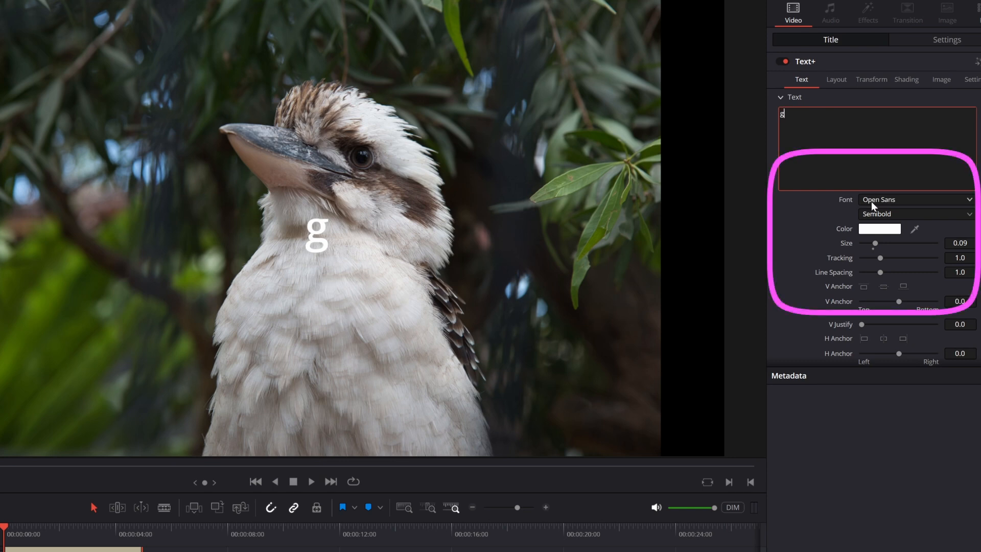
left_click(913, 199)
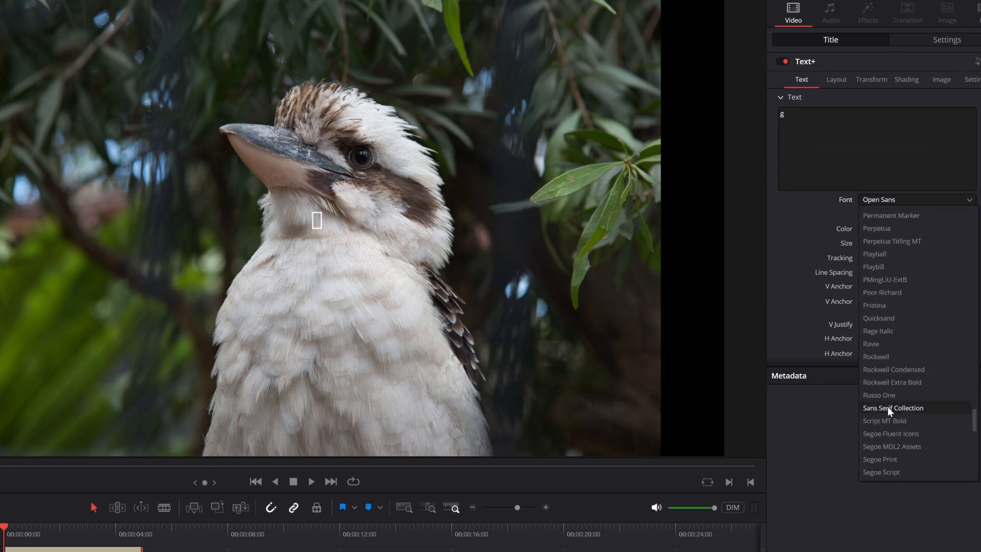
scroll("down", 3)
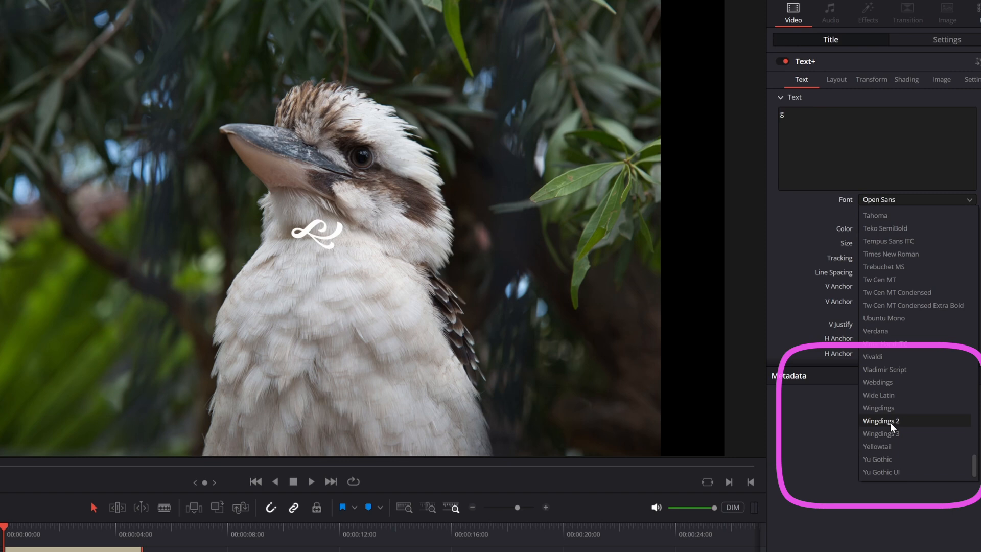
left_click(880, 432)
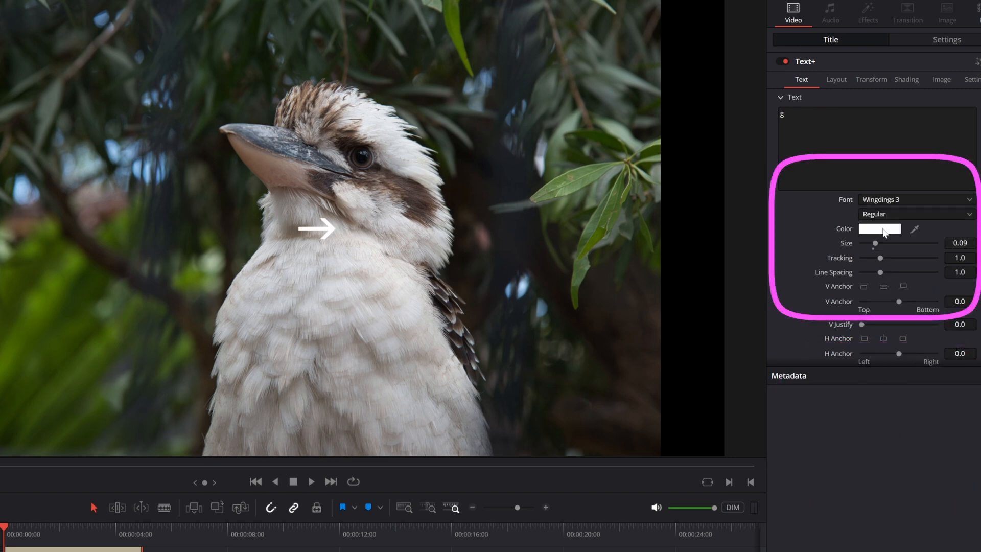
left_click(879, 229)
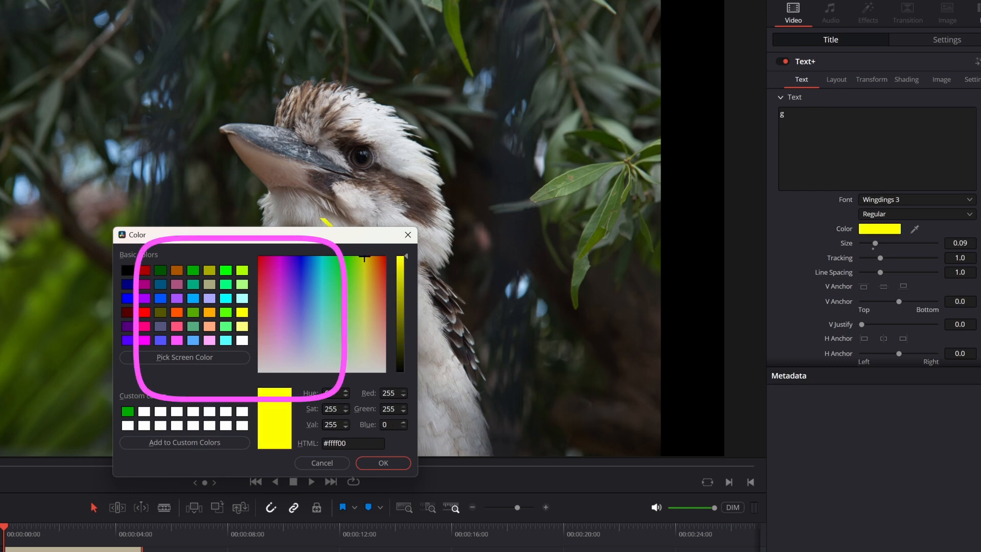
left_click(383, 463)
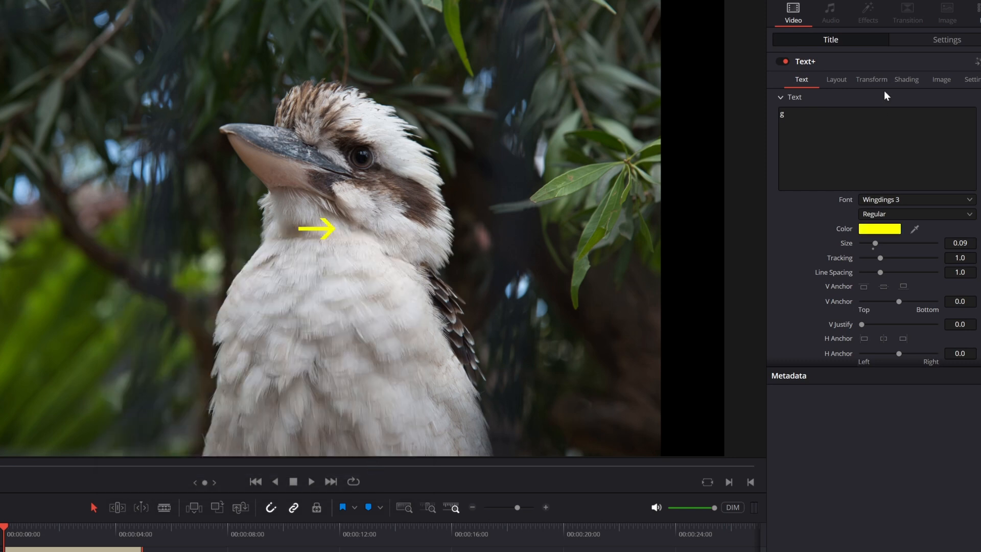
Step: Raise the arrow's Size, adjust Center X/Y and set Rotation to aim it at the beak
left_click(836, 79)
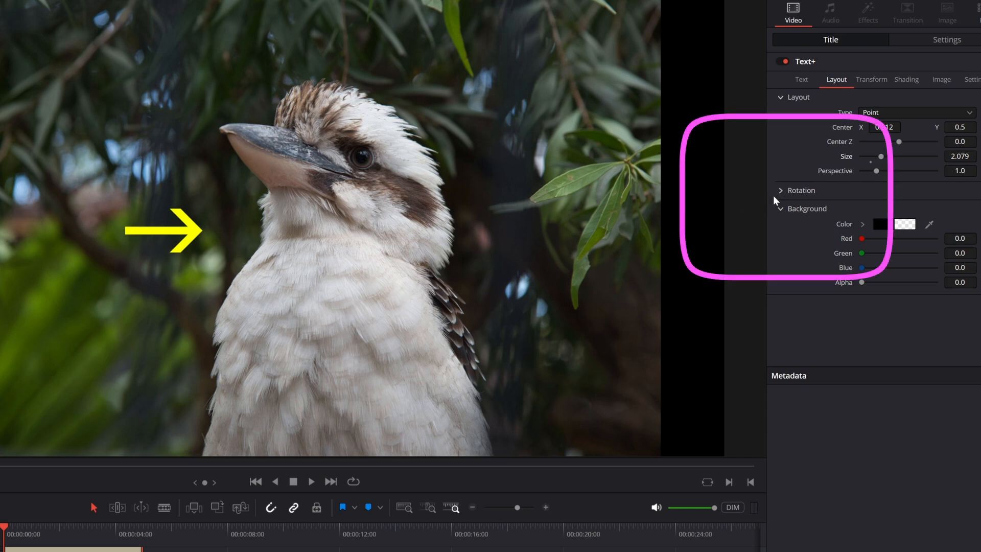
left_click(780, 190)
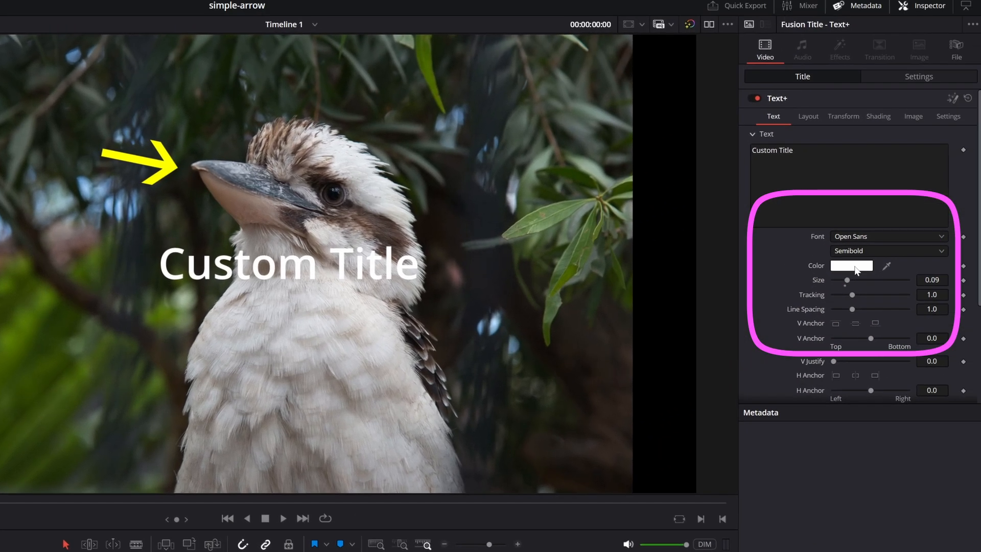
Step: Colour the second title's text yellow
left_click(852, 265)
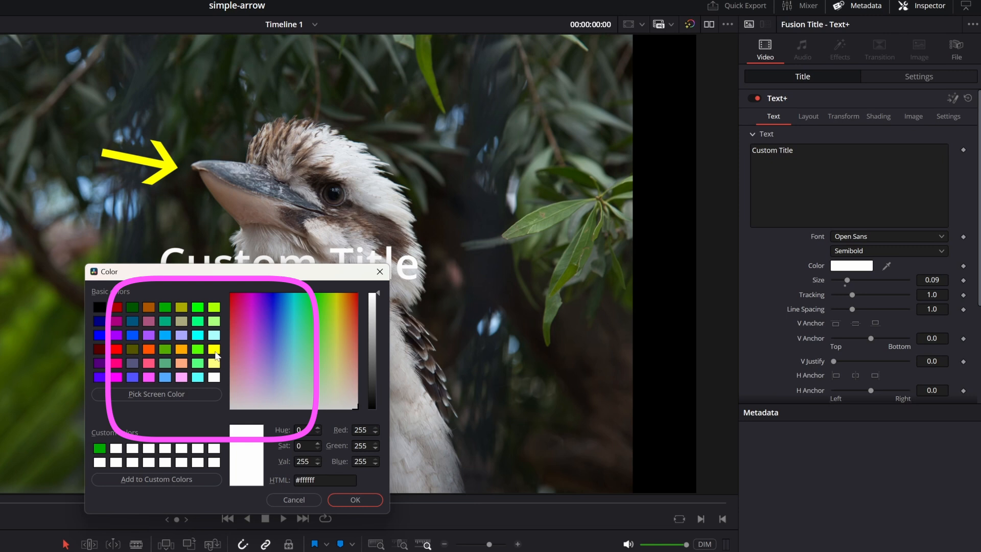
left_click(355, 499)
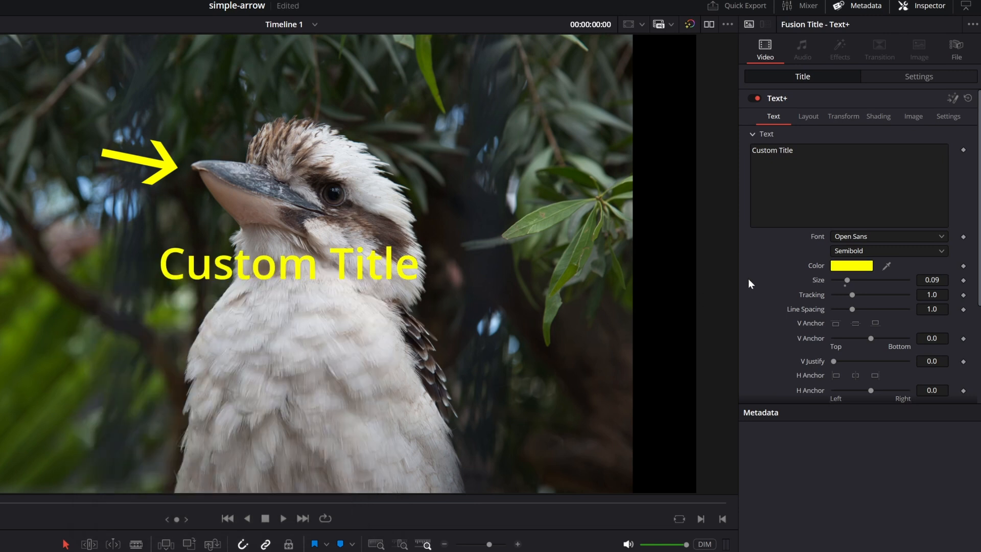
left_click(807, 117)
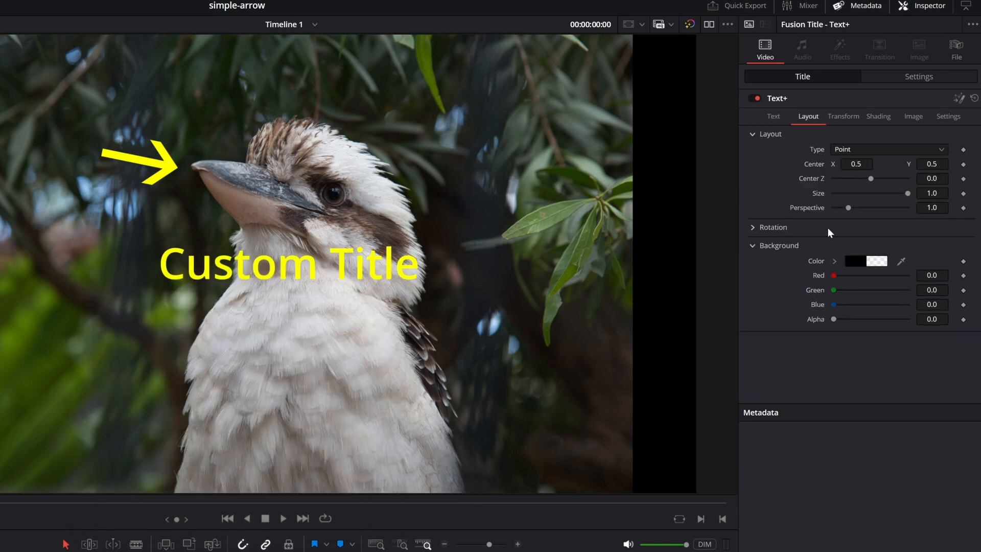
left_click(774, 116)
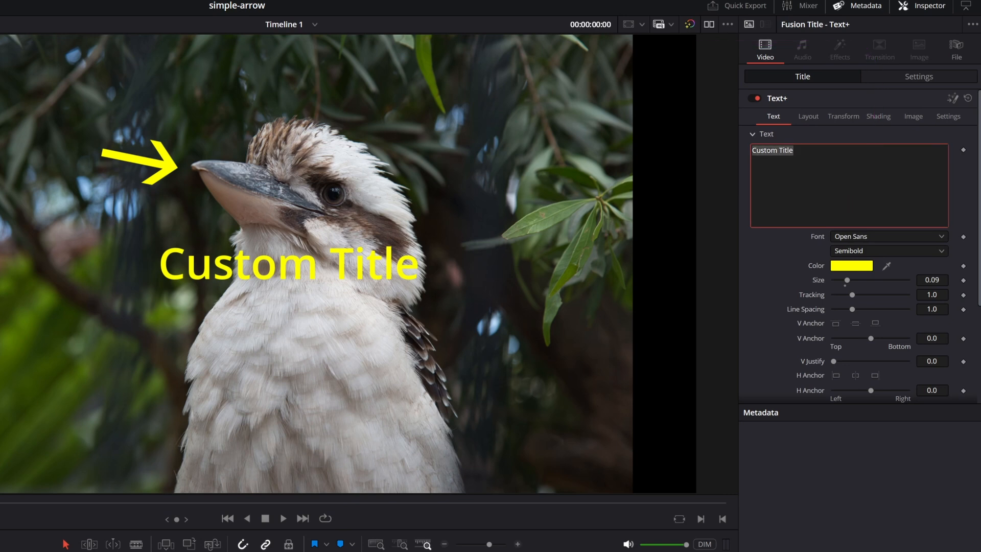
Step: Replace the title's existing text with 'Kookaburra'
left_click(785, 238)
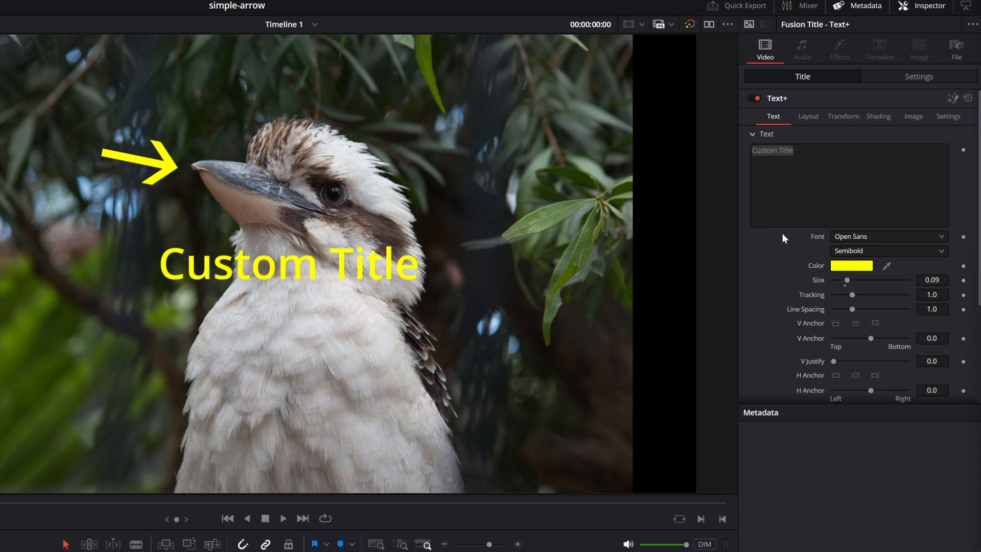
type("kookaburra")
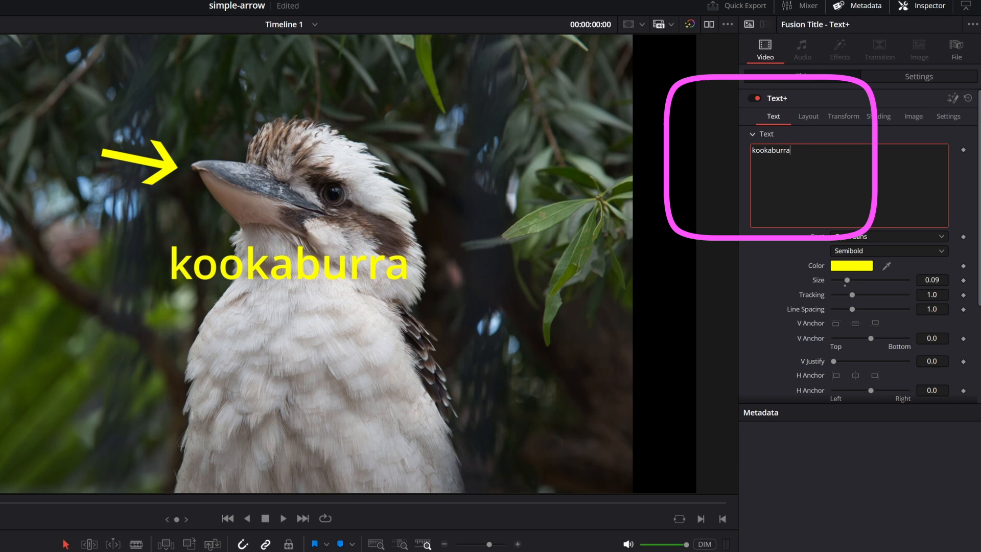
type("Kookaburra")
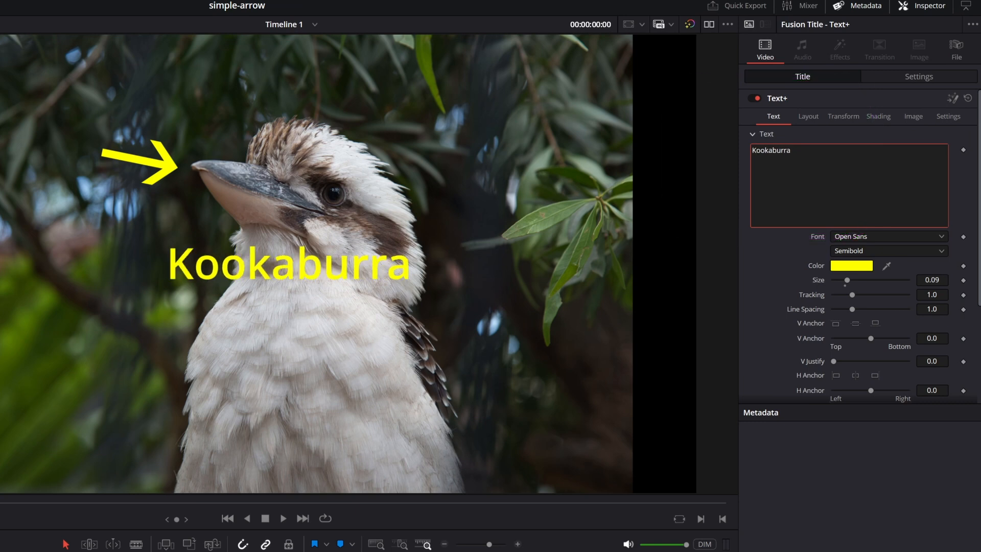
Step: Change the title's Center X and Y so it sits top-left above the arrow
left_click(808, 117)
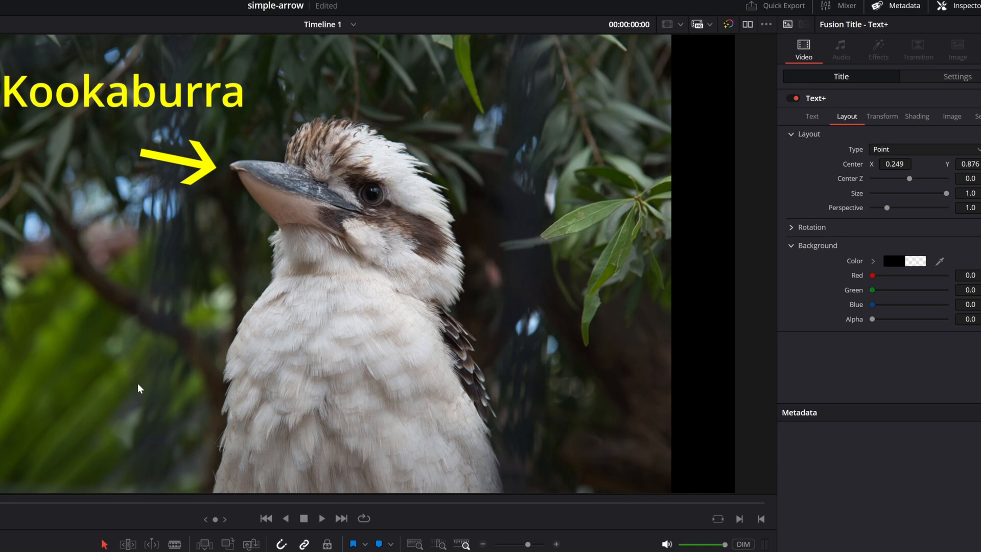
left_click(792, 227)
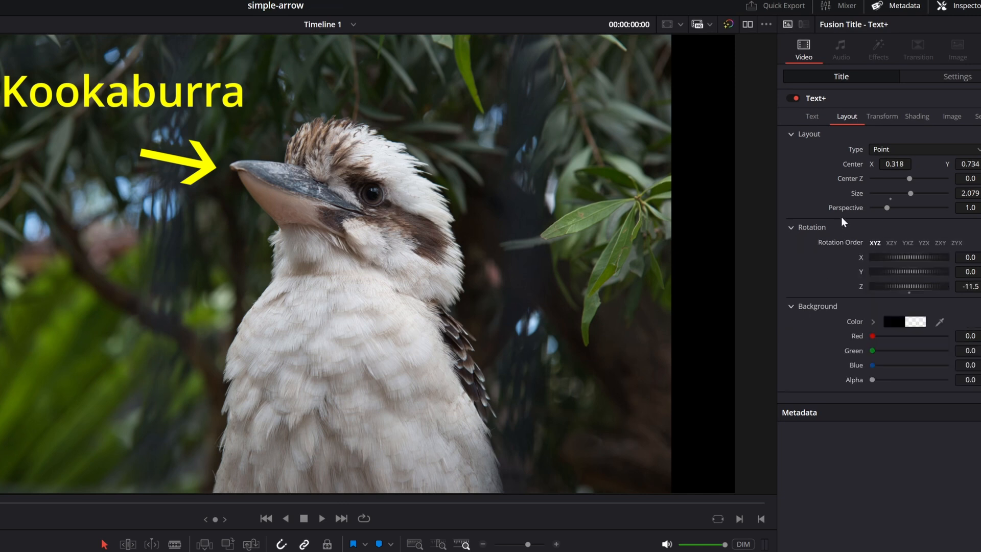
mouse_move(937, 274)
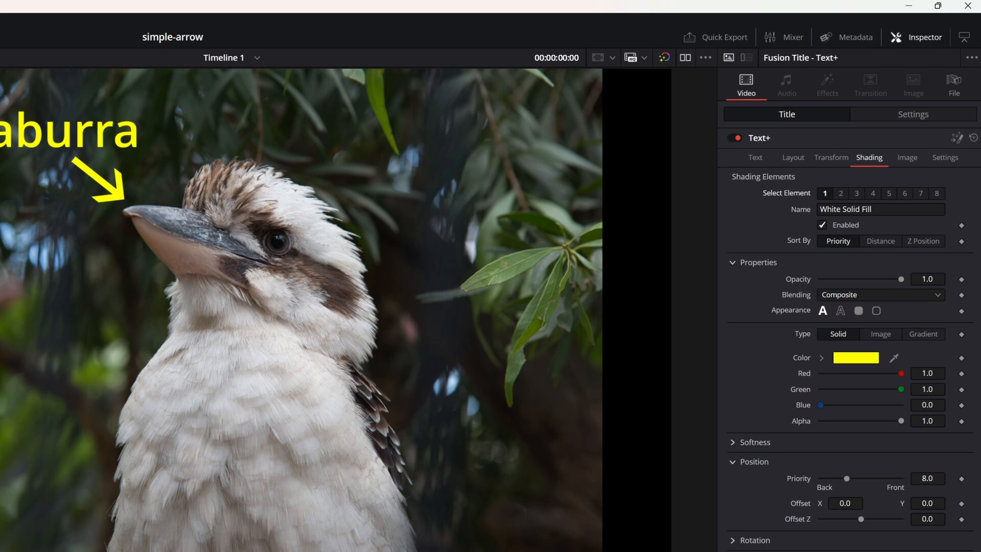
Step: Enable the arrow's Red Outline shading element and pick a basic outline colour
left_click(840, 194)
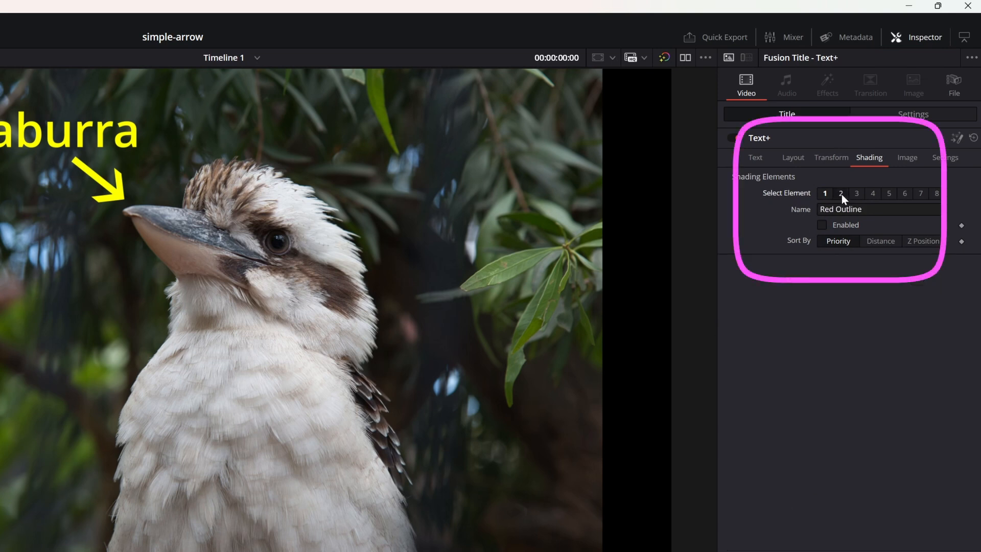
left_click(822, 224)
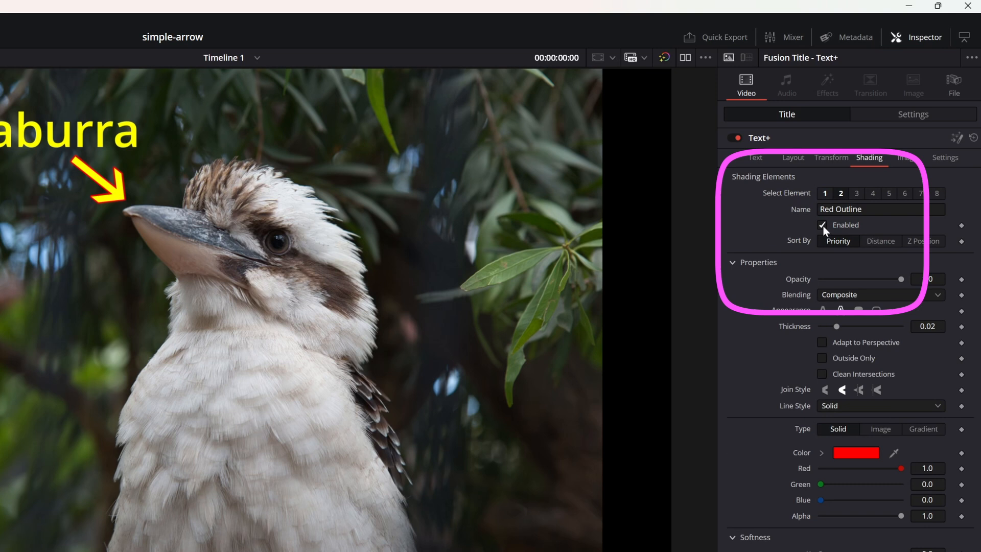
left_click(855, 452)
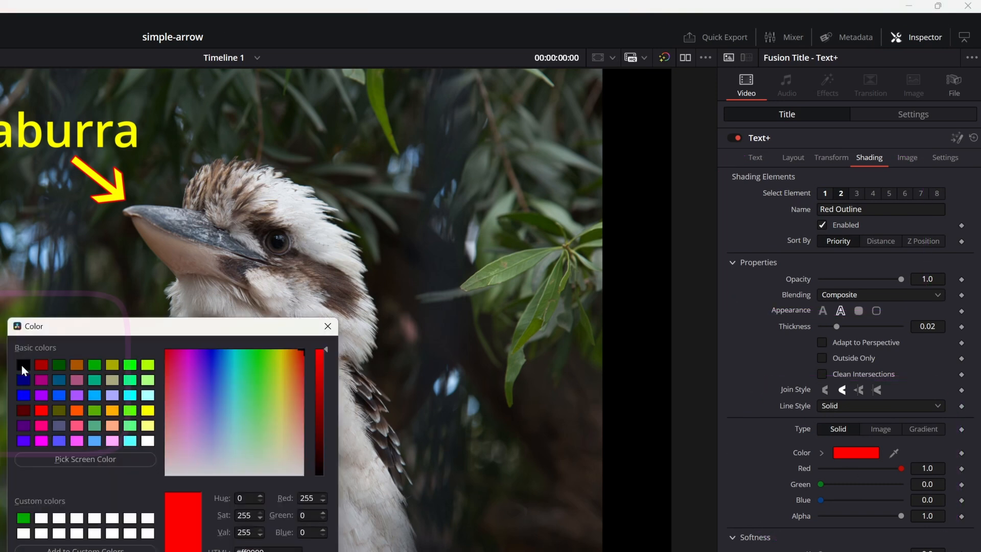
left_click(24, 365)
type("adjus")
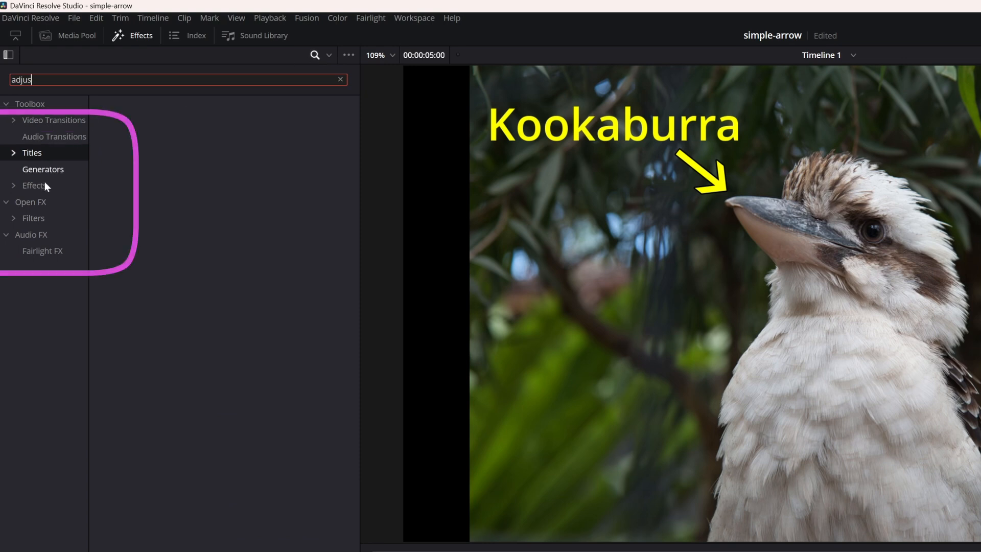
Step: Show the Effects Library to reach Toolbox > Titles
left_click(34, 185)
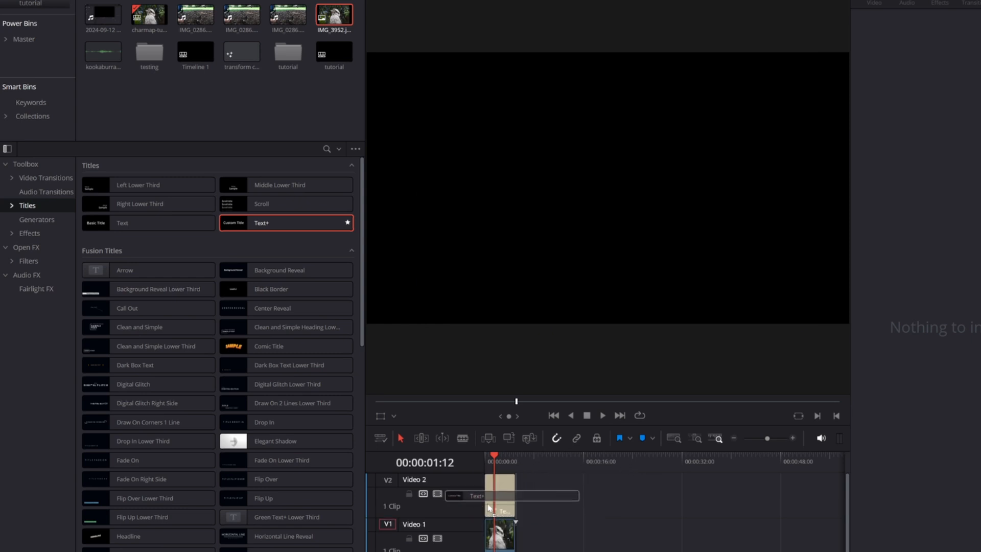
Step: Select the new Text+ title and set its font to Segoe Fluent Icons
left_click(499, 494)
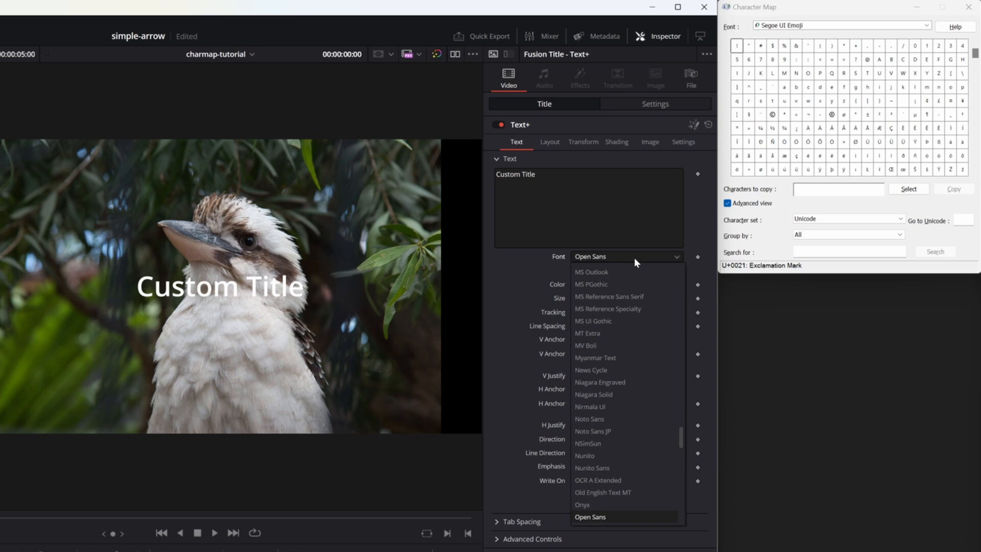
scroll("down", 3)
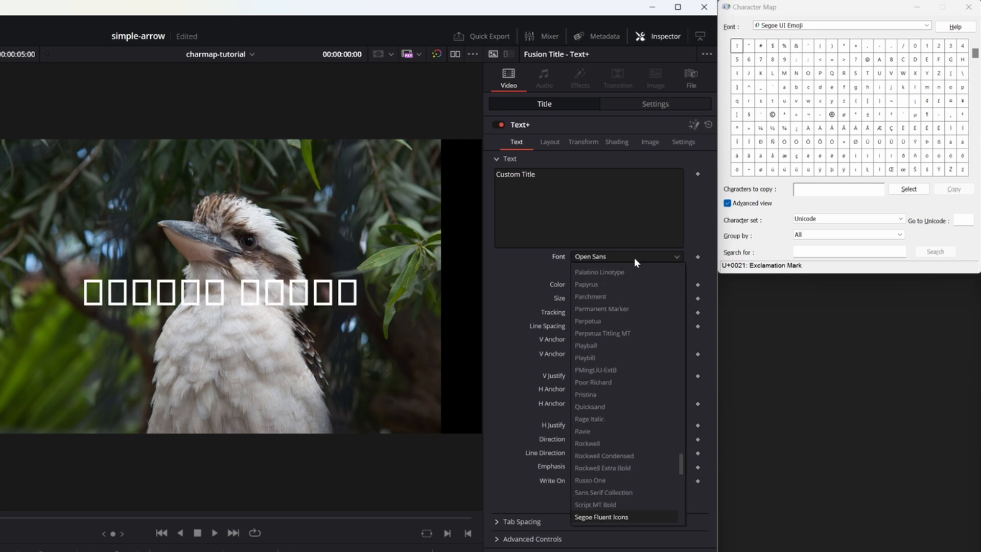
mouse_move(594, 505)
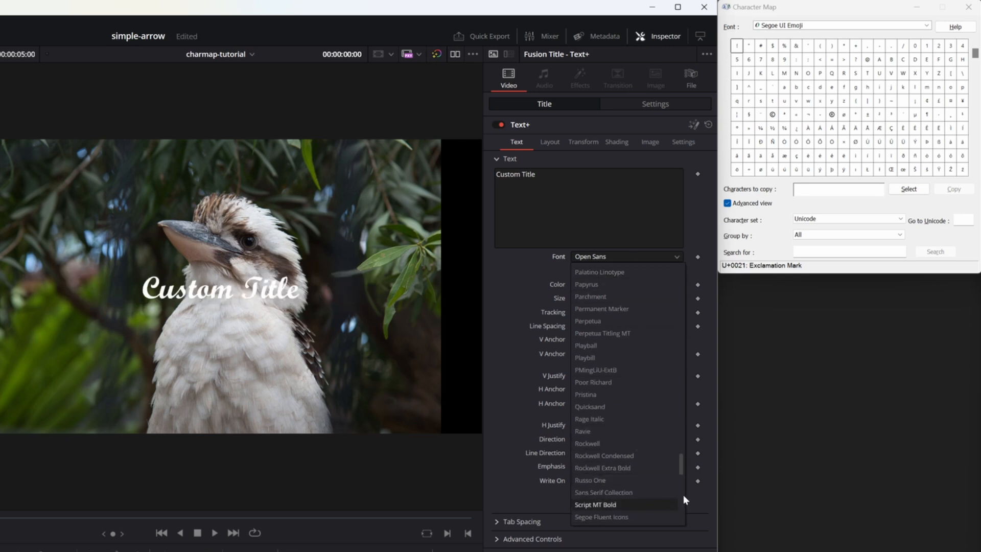
left_click(601, 516)
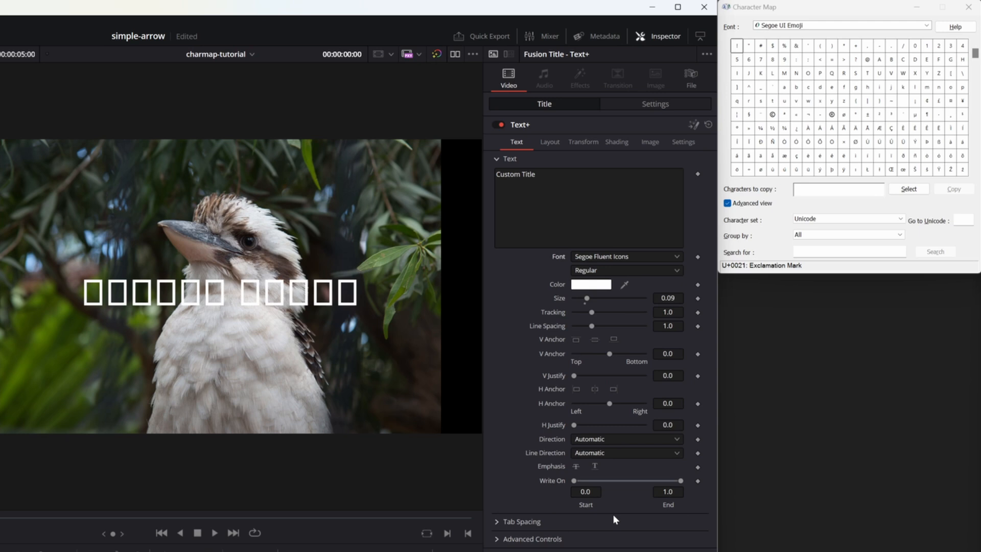
mouse_move(689, 318)
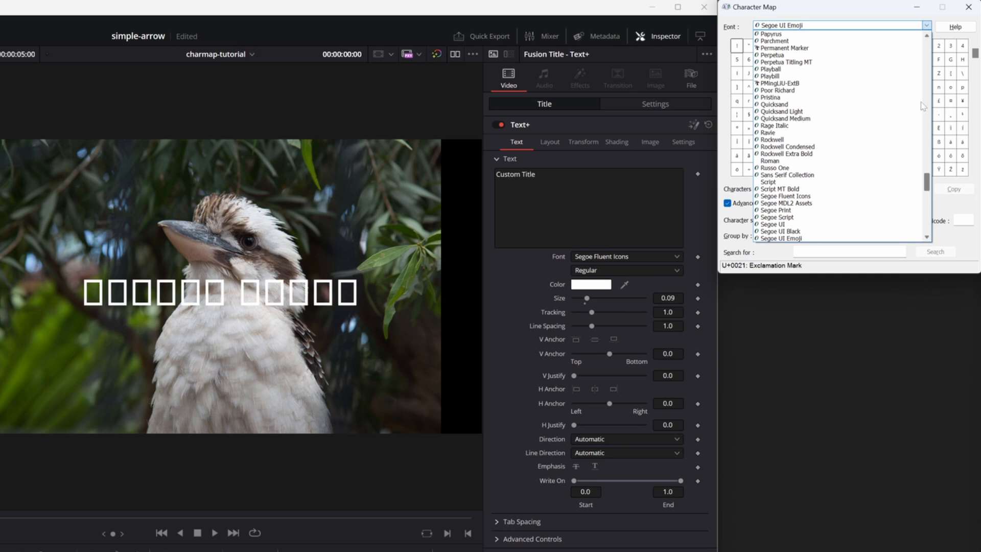
Step: Show Segoe Fluent Icons glyphs in Character Map and put the gear glyph into the title text
left_click(781, 196)
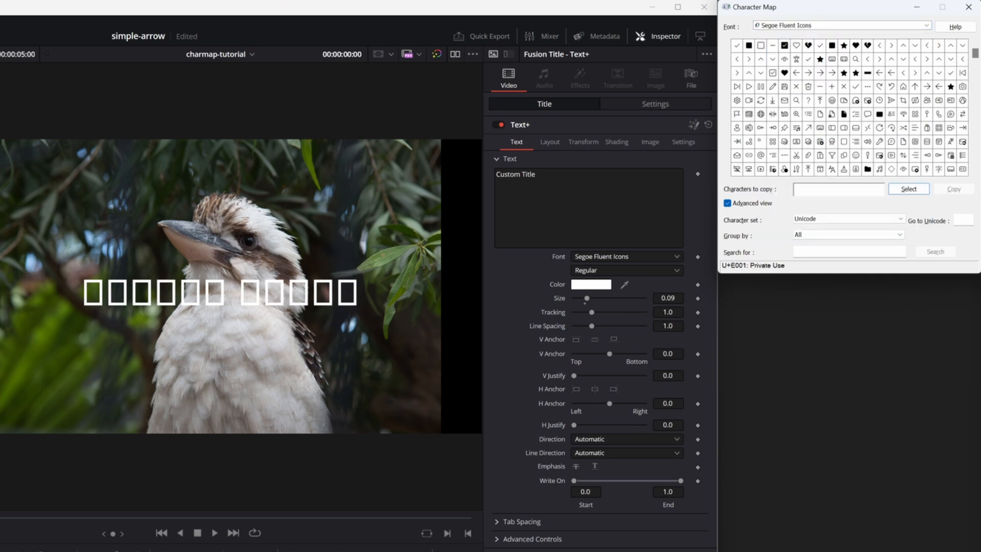
mouse_move(736, 100)
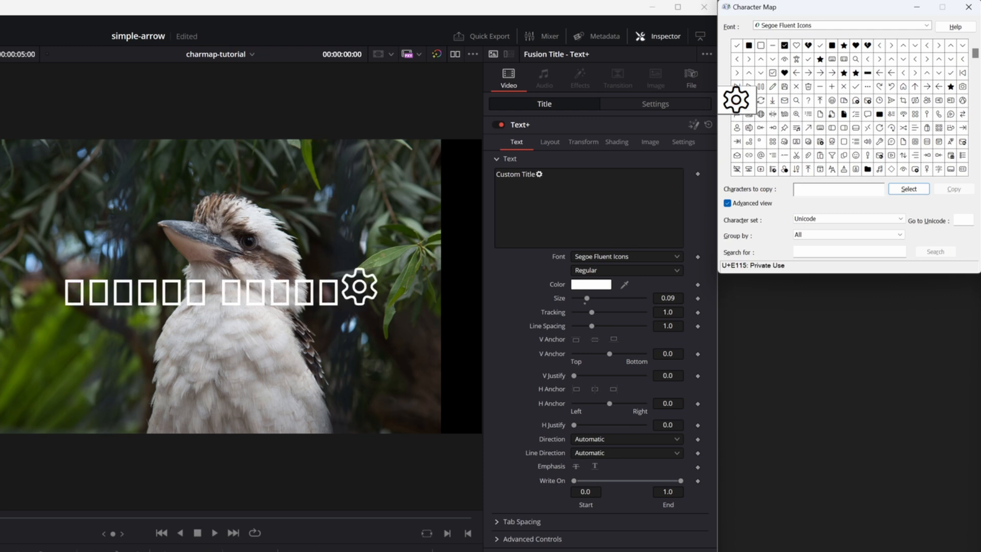
left_click(588, 208)
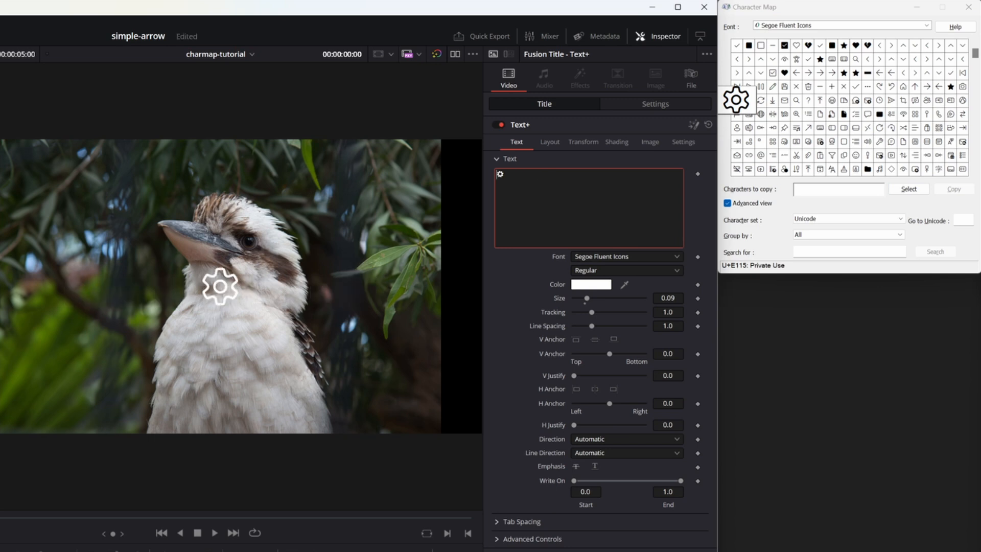
Step: Colour the gear icon yellow (#ffff00)
left_click(589, 284)
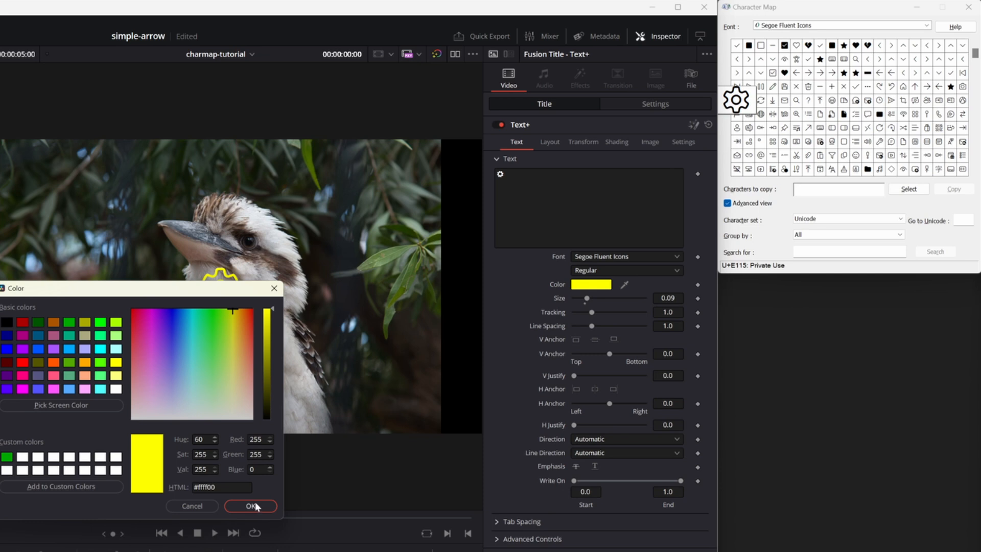
left_click(250, 506)
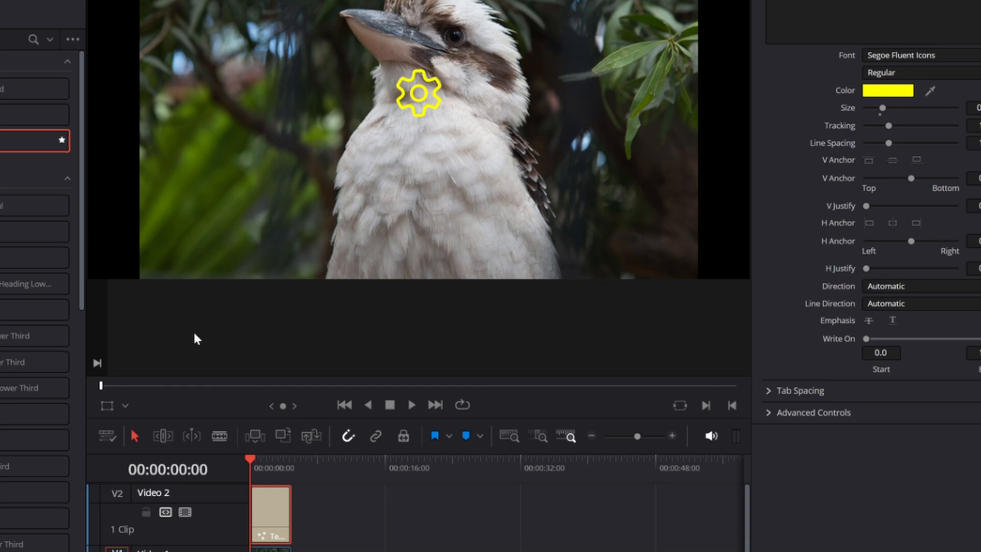
Step: Set the gear's Center X to 0.820408 and Y to 0.857565
left_click(115, 405)
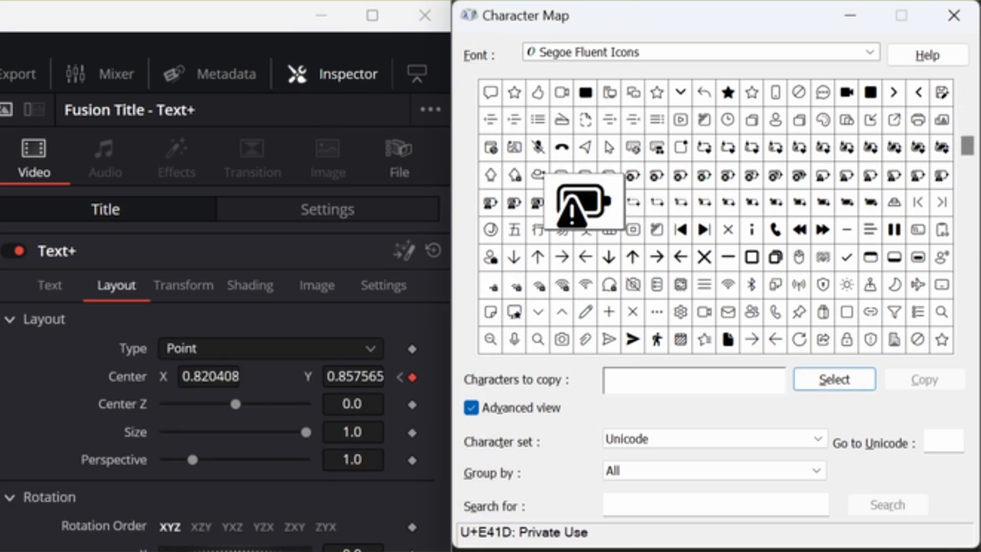
mouse_move(654, 253)
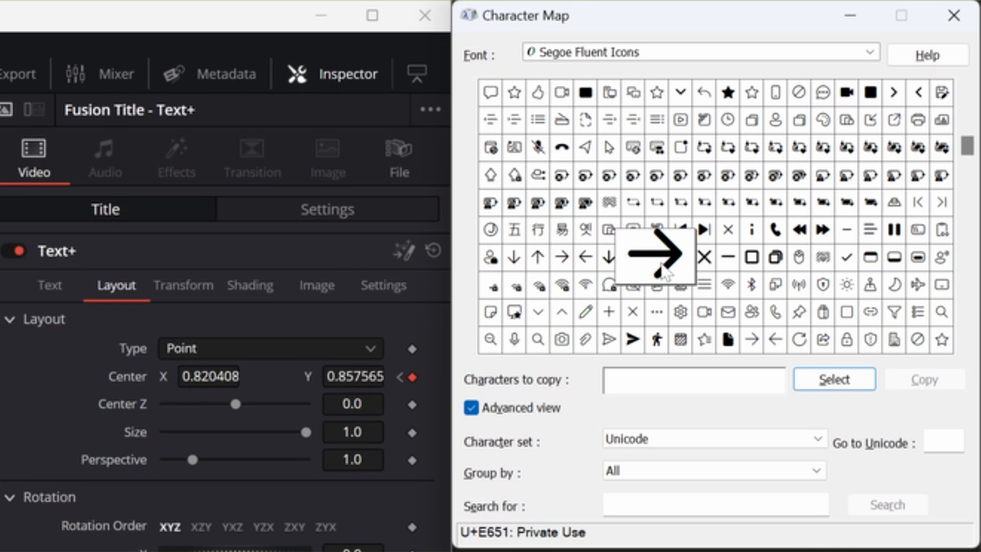
scroll("down", 3)
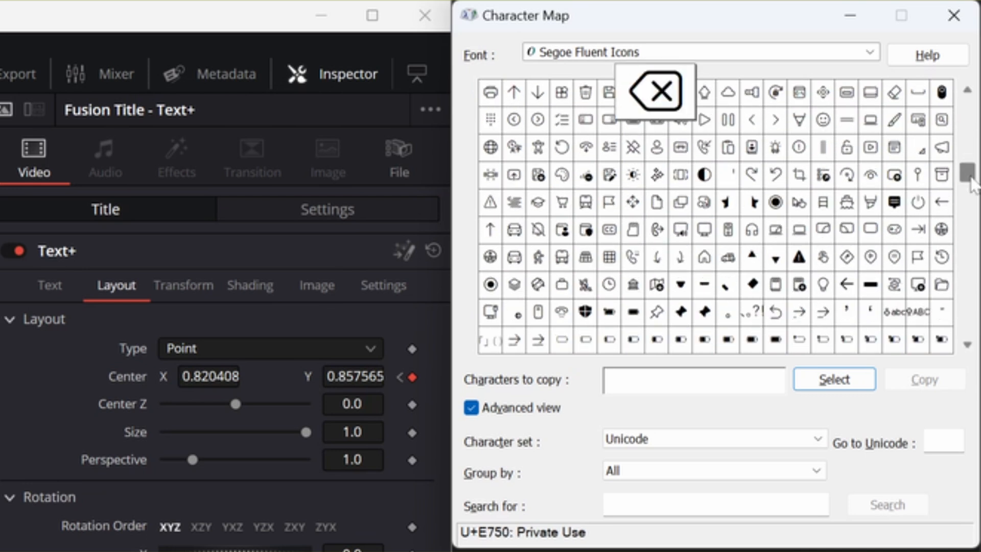
scroll("down", 3)
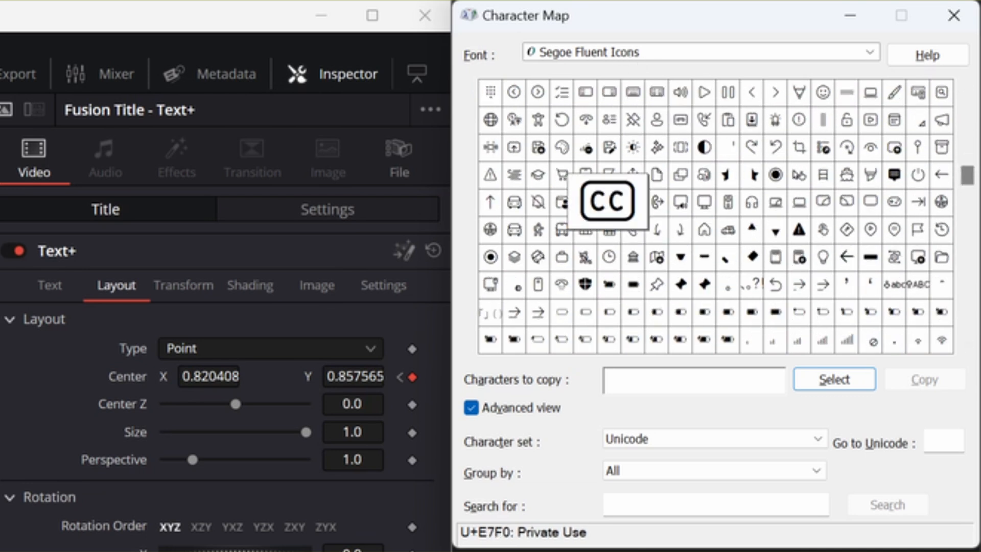